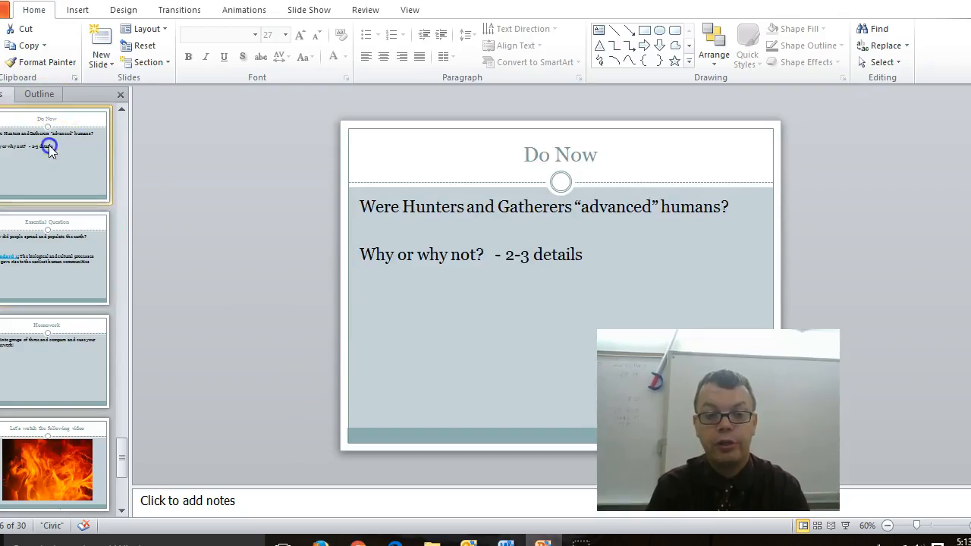
Scroll past the video notes to the 1.1 Take Home Test's Paleolithic tools question.
key(F5)
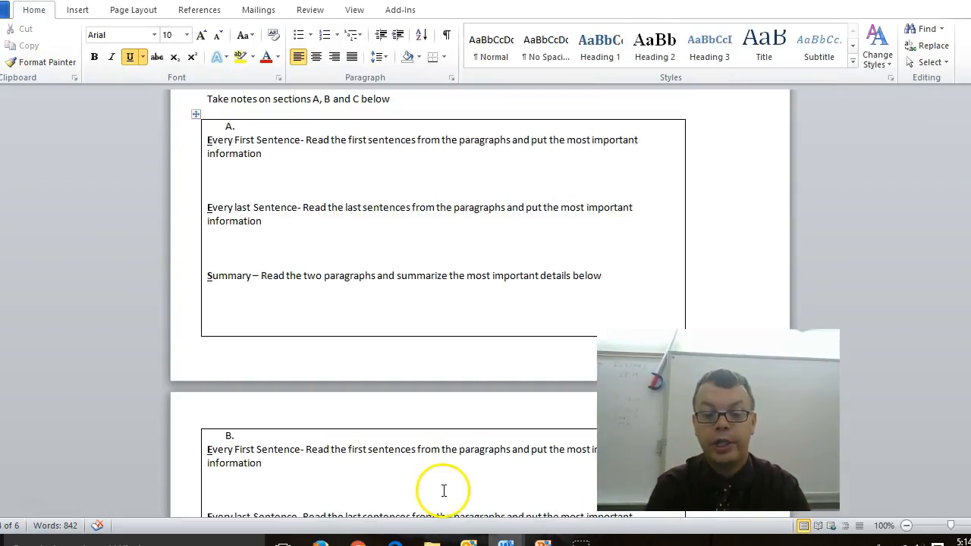
mouse_move(29, 517)
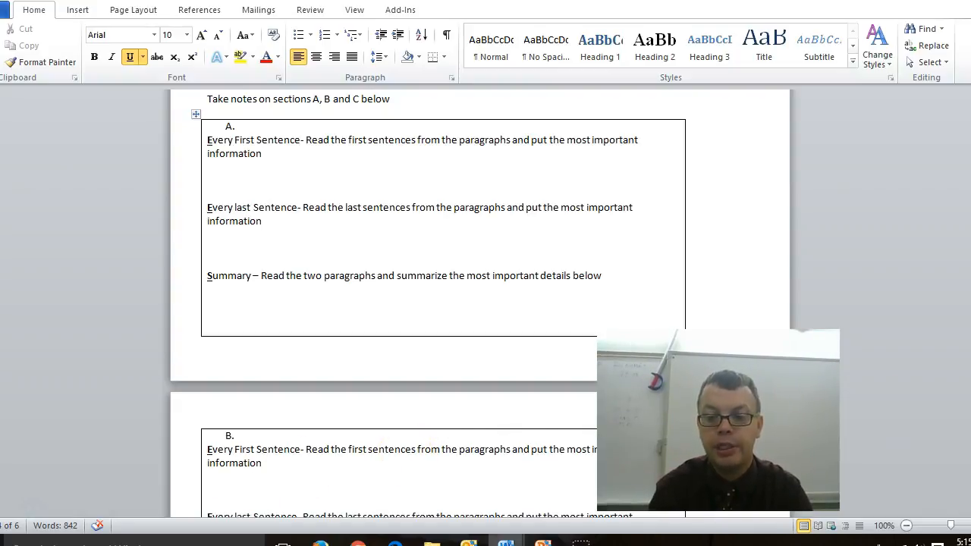
scroll(down, 3)
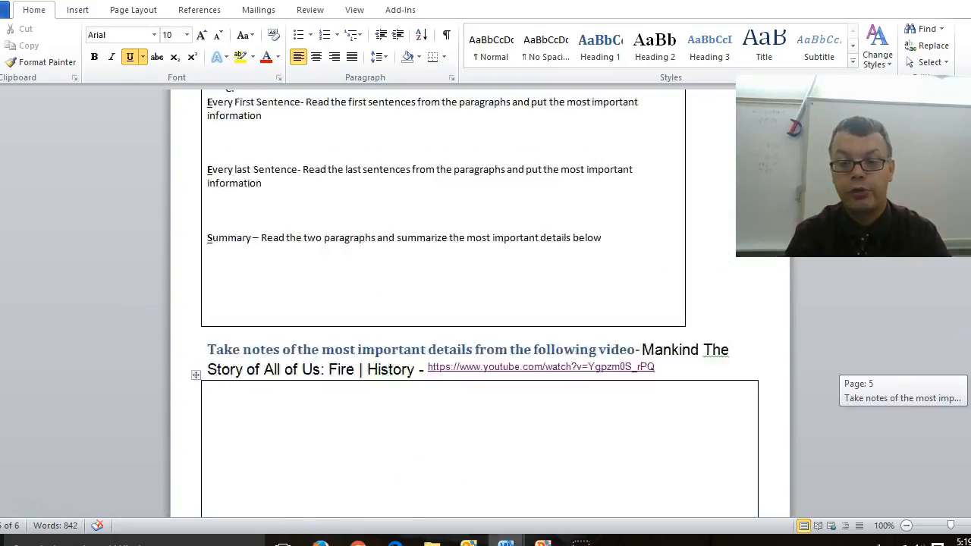
scroll(down, 3)
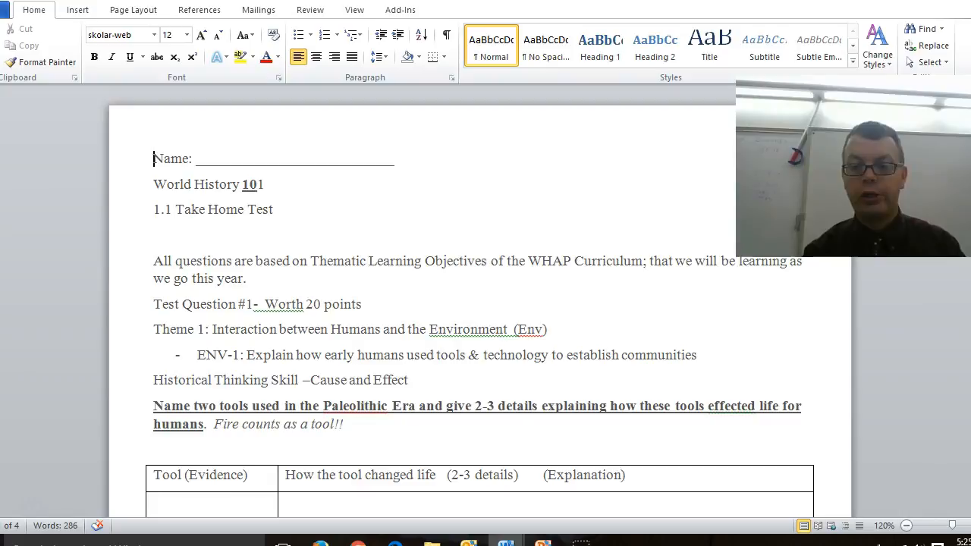
Return to the Era 1 note packet's Key Concept 1.1 grading rubric and point breakdown.
scroll(down, 3)
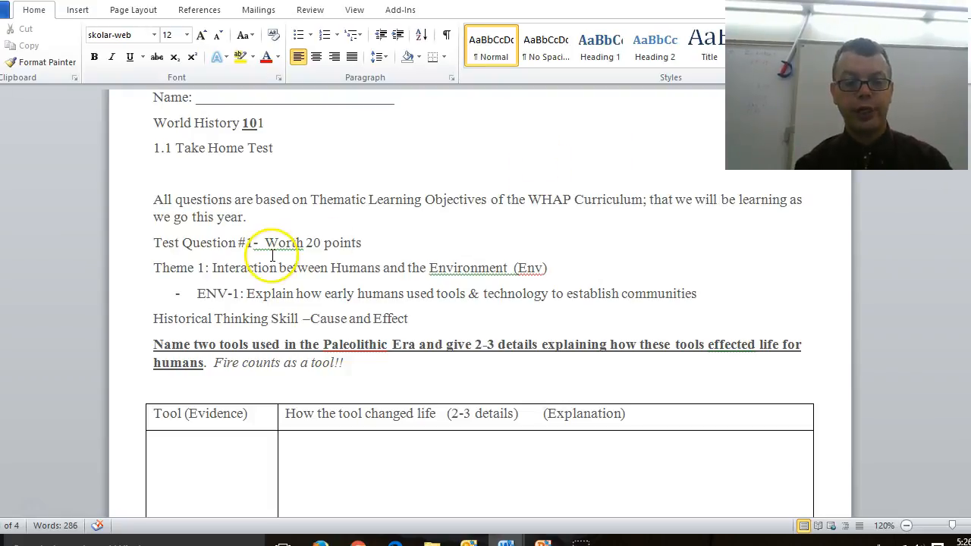
mouse_move(264, 228)
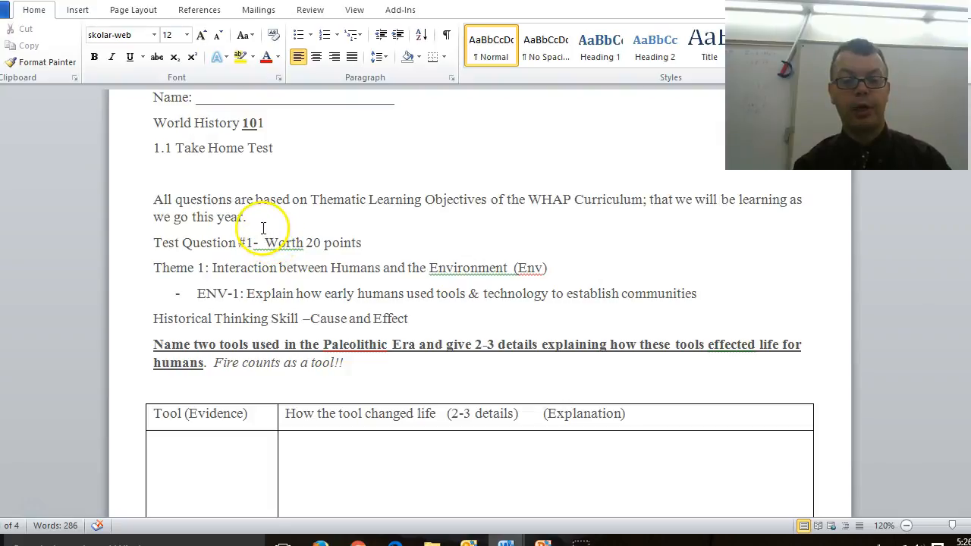
mouse_move(372, 245)
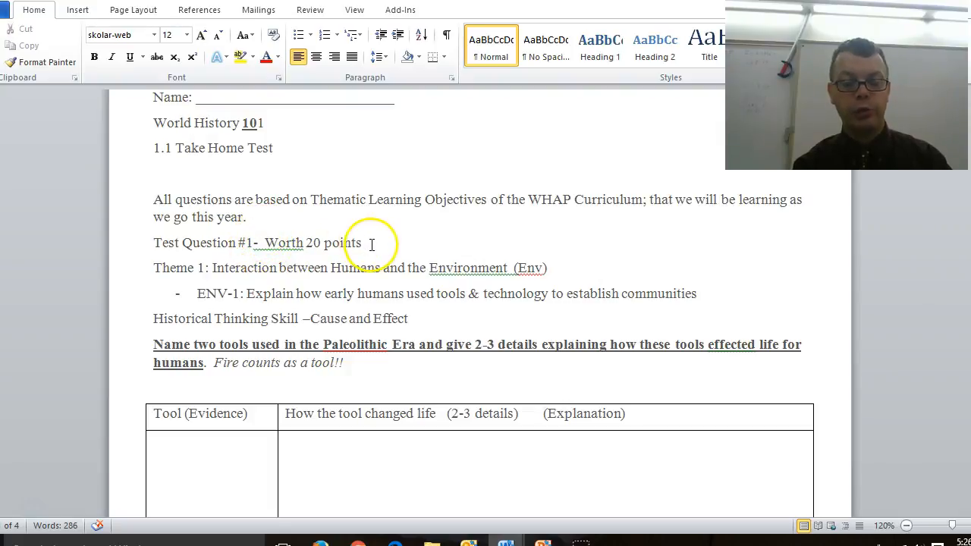
drag(362, 243, 153, 243)
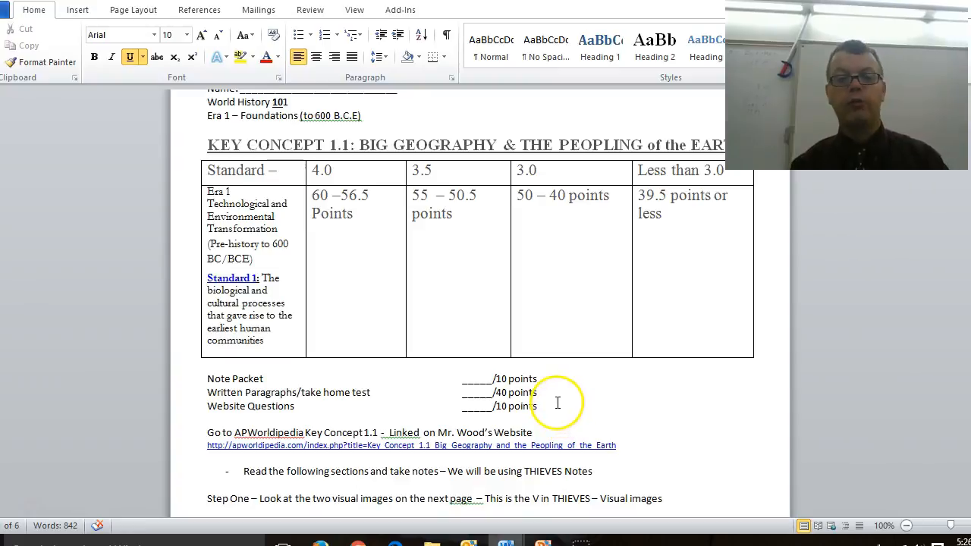
mouse_move(612, 199)
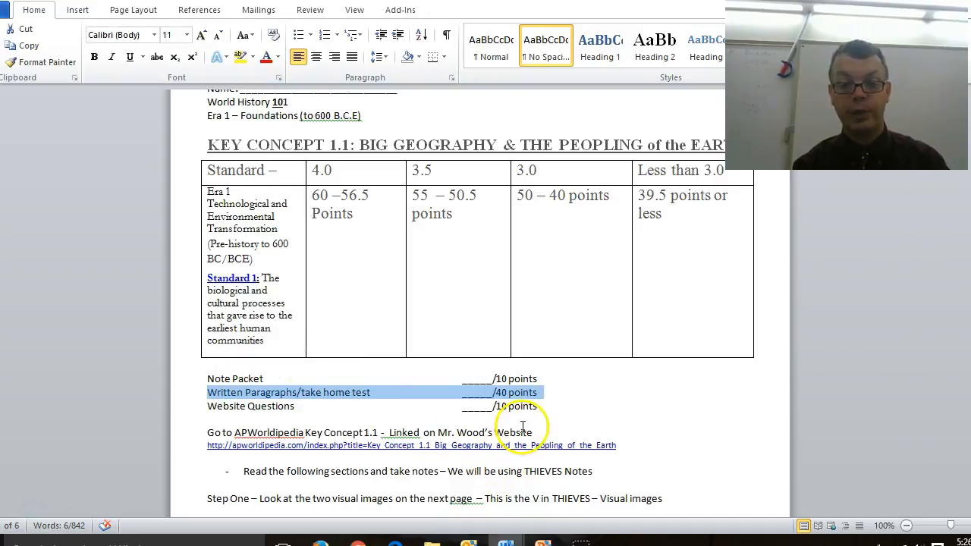
mouse_move(557, 400)
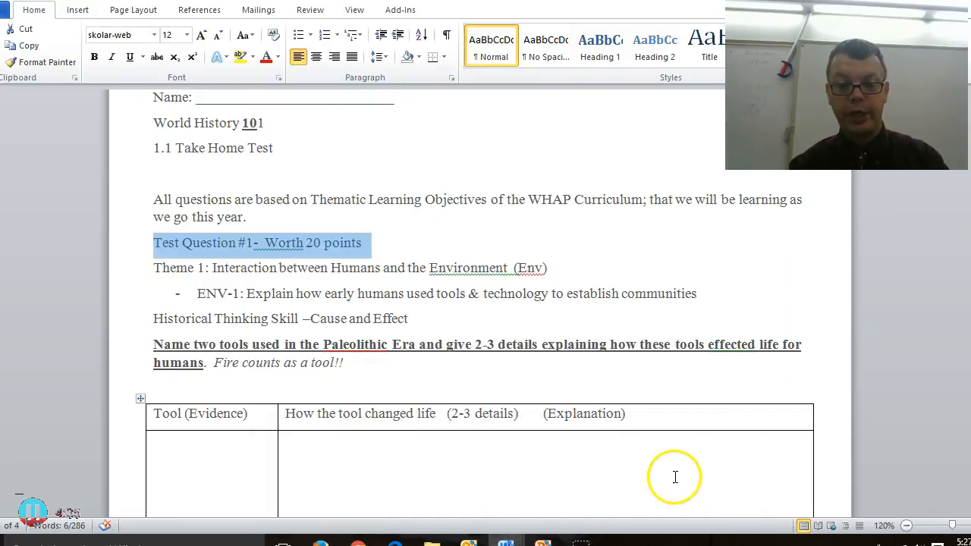
click(568, 323)
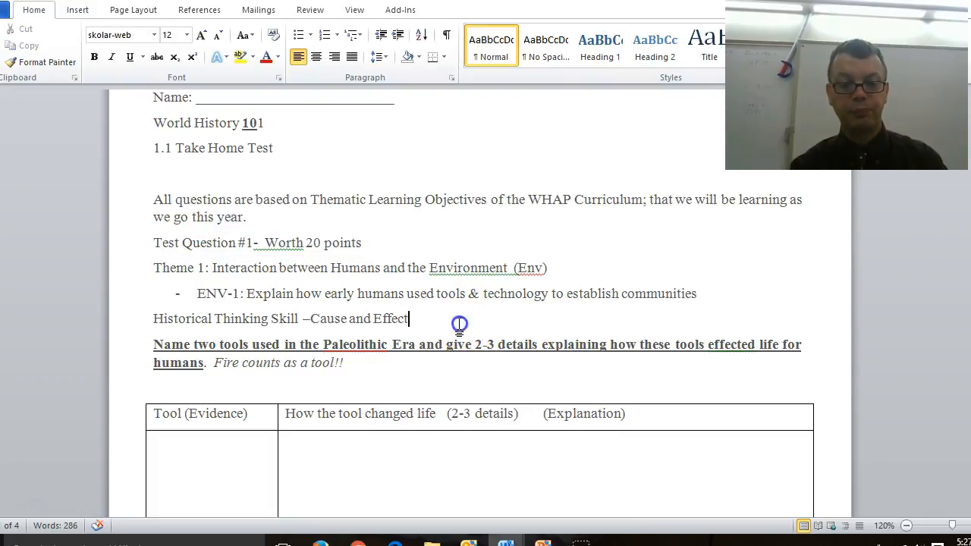
drag(154, 319, 408, 318)
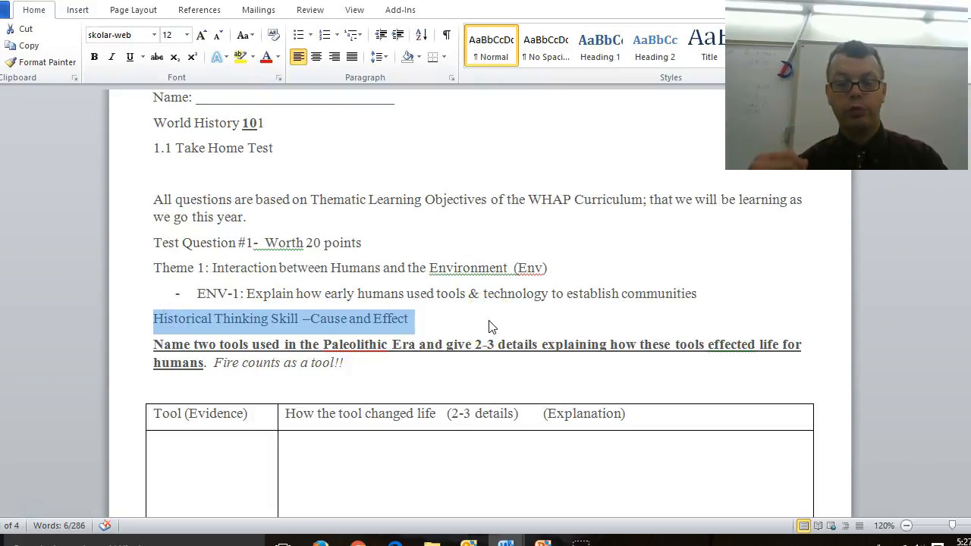
click(330, 363)
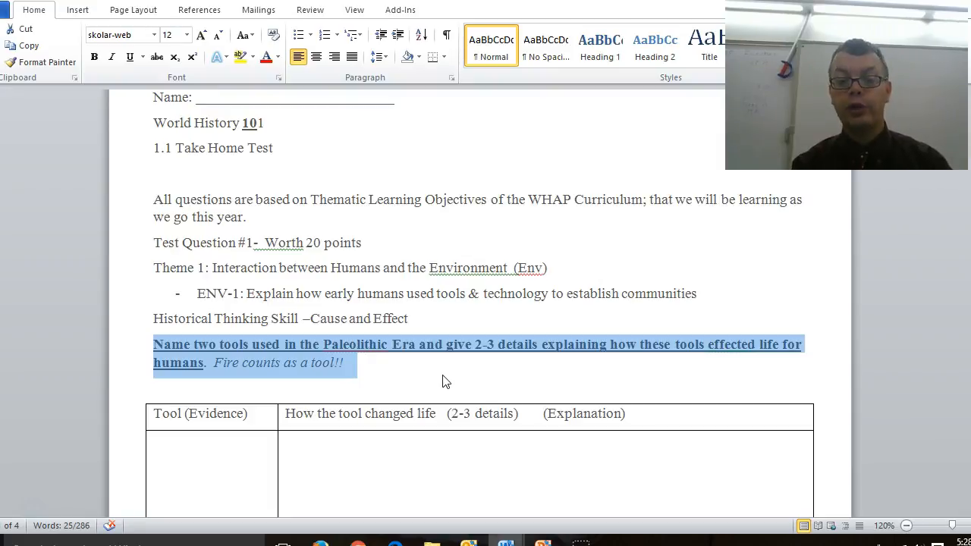
click(440, 375)
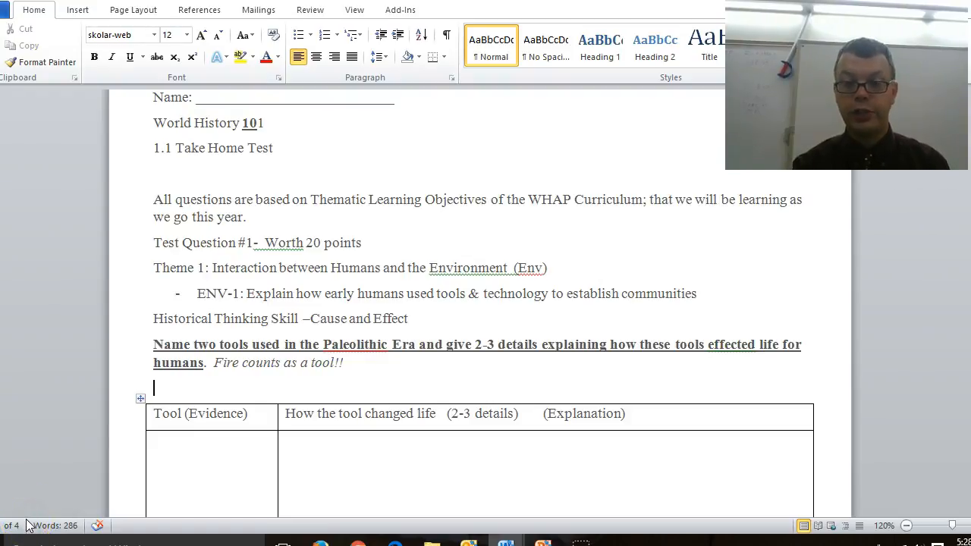
Highlight 'two tools used', 'Paleolithic Era', '2-3 details' and 'Fire' in yellow.
click(237, 57)
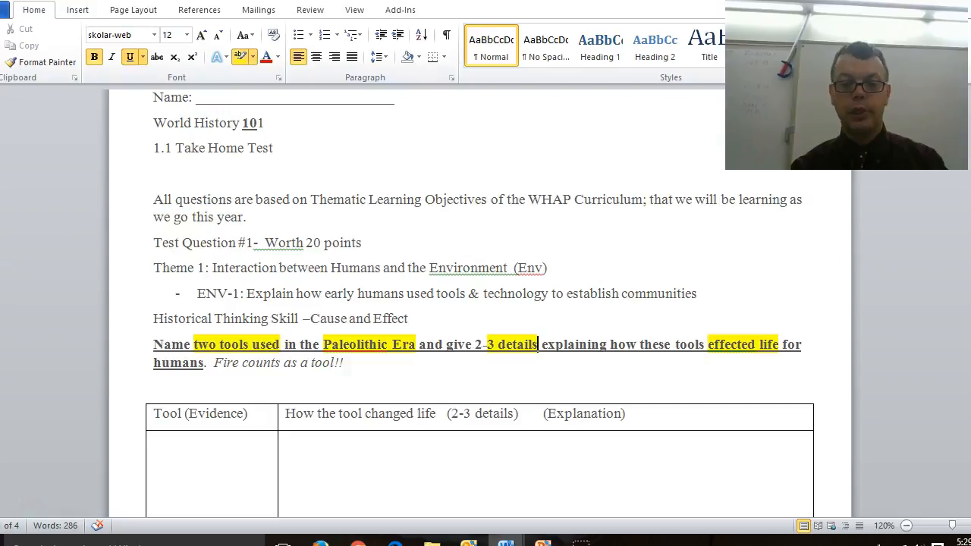
scroll(down, 3)
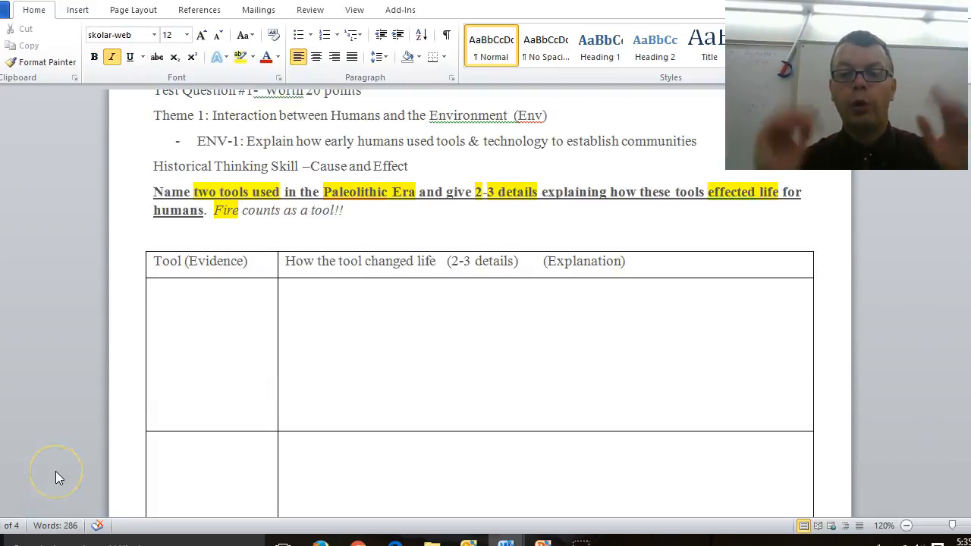
click(238, 210)
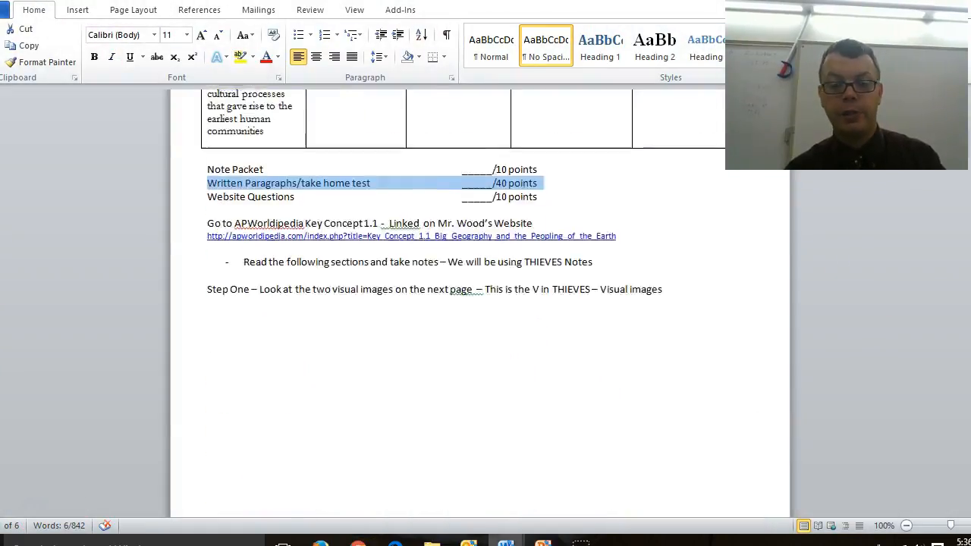
scroll(down, 3)
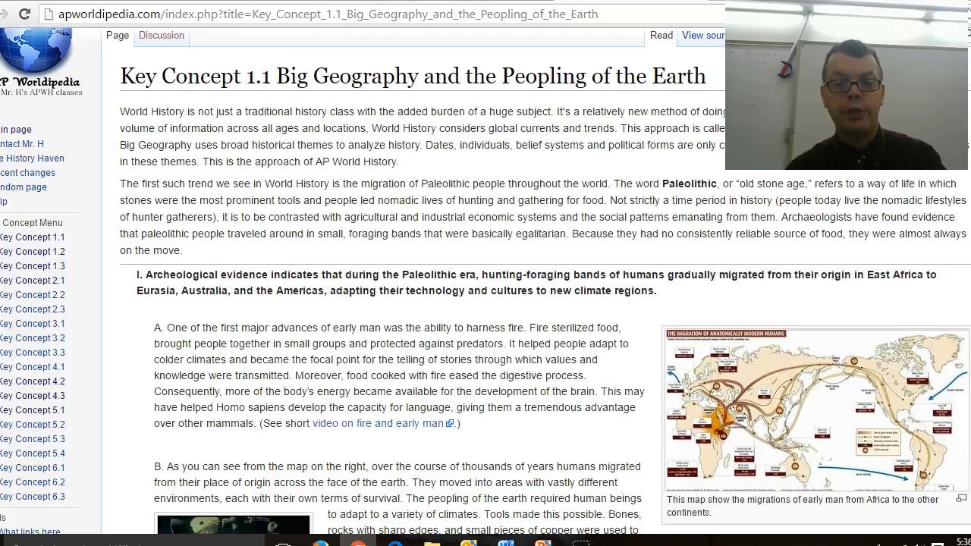
Scroll through the Key Concept 1.1 Big Geography and the Peopling of the Earth article.
scroll(down, 3)
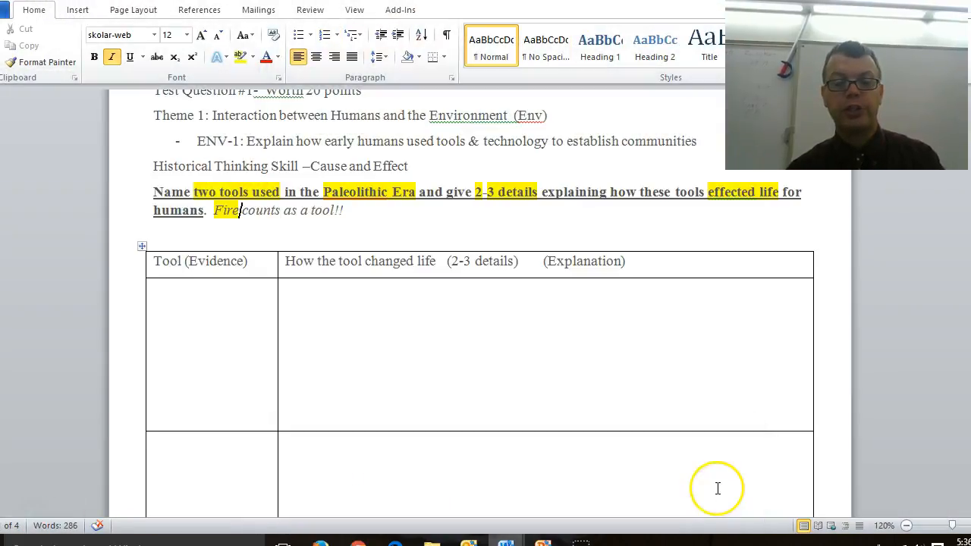
mouse_move(379, 344)
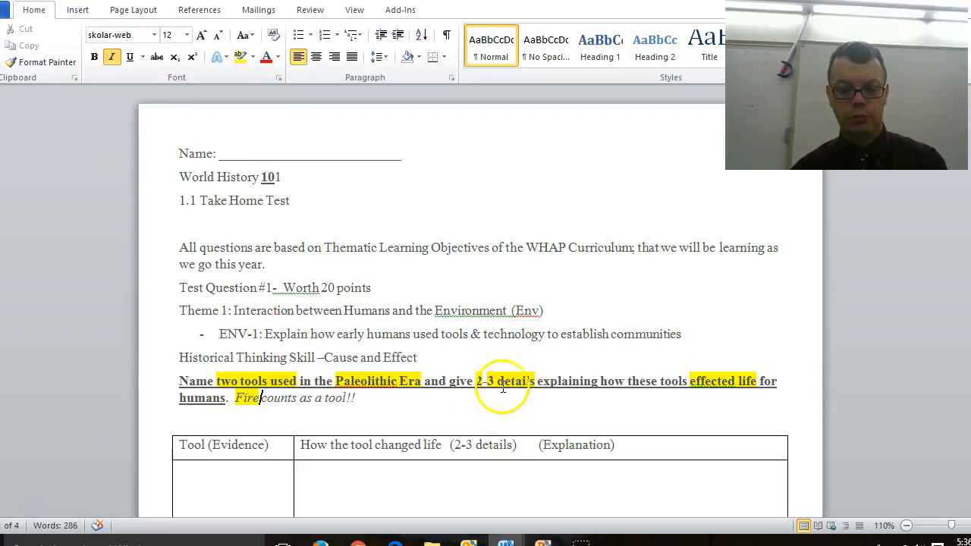
Set the first Tool (Evidence) cell's font size to 22.
scroll(down, 3)
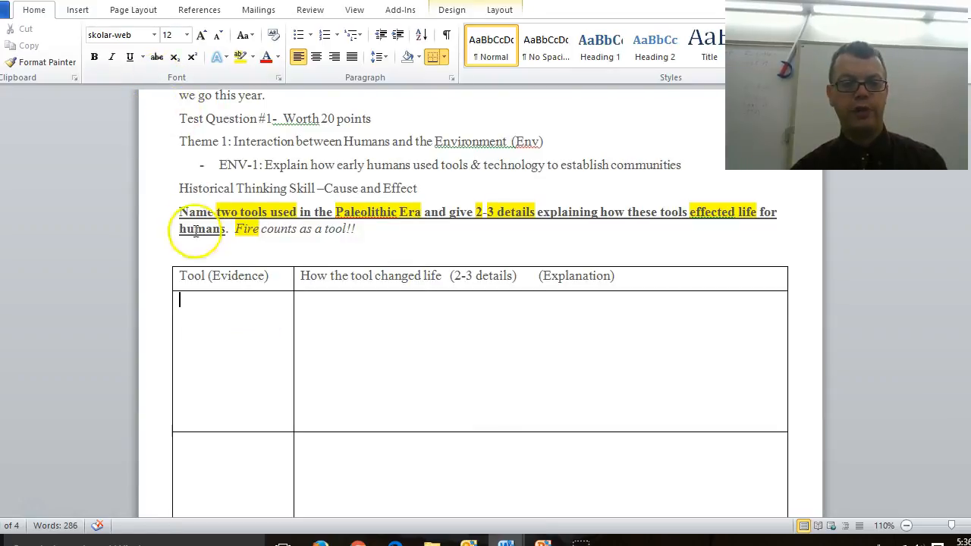
click(186, 35)
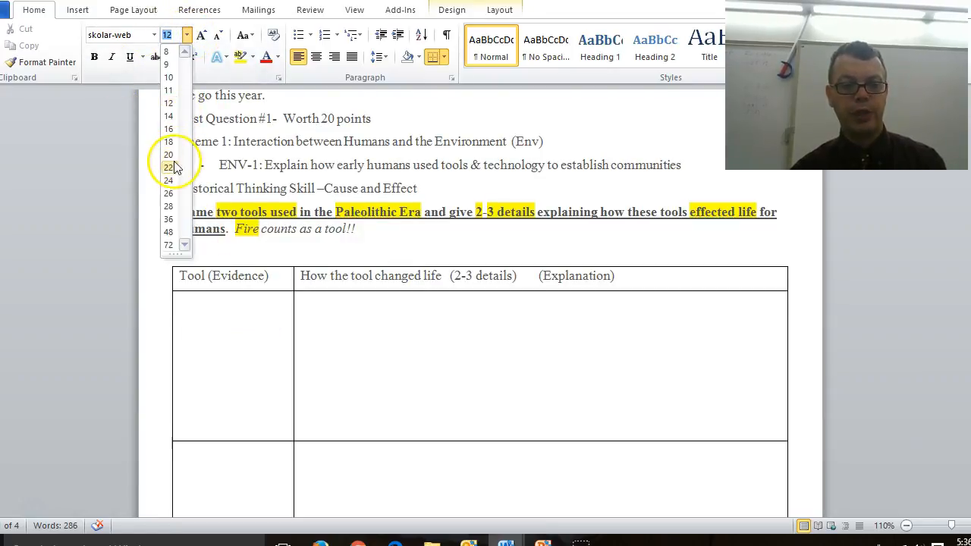
click(167, 167)
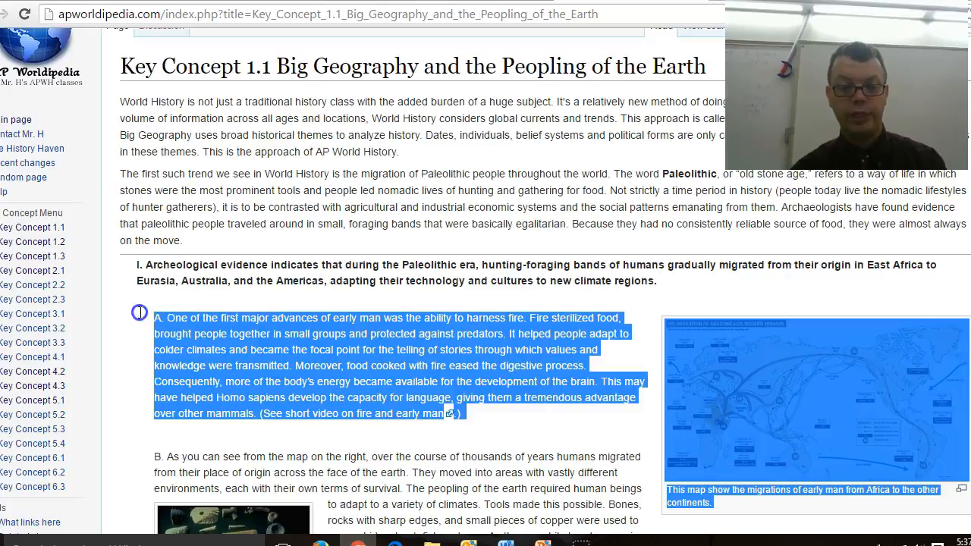
Return to the take-home test, where Fire fills the first tool row.
click(560, 440)
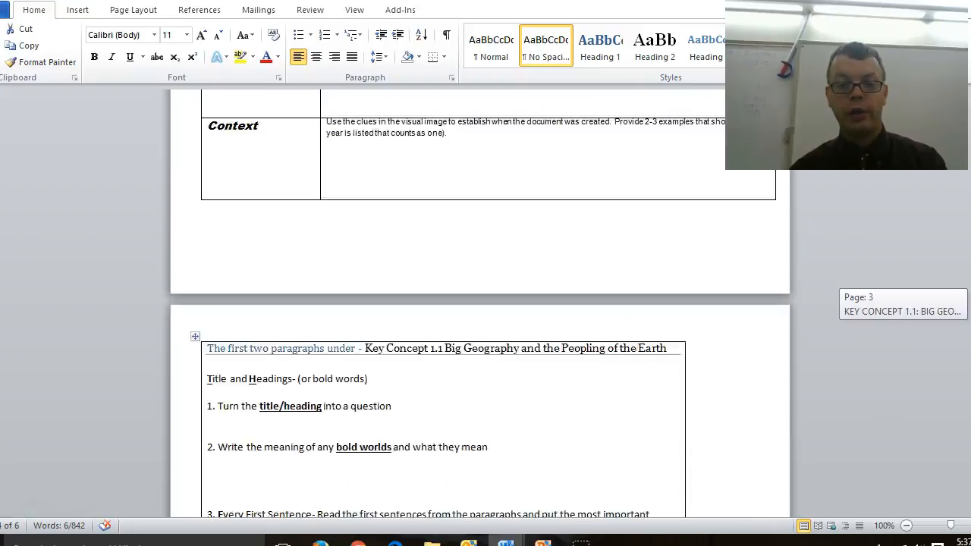
scroll(down, 3)
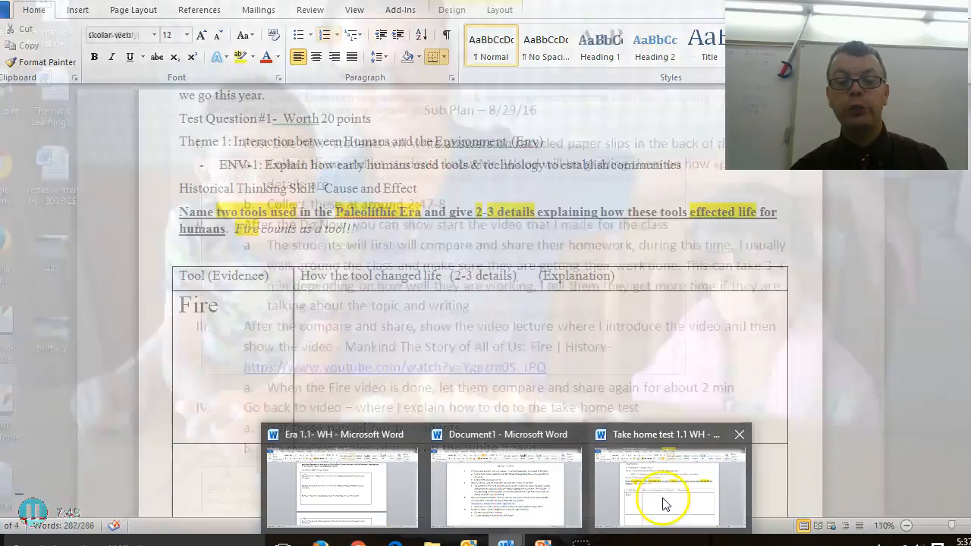
click(666, 486)
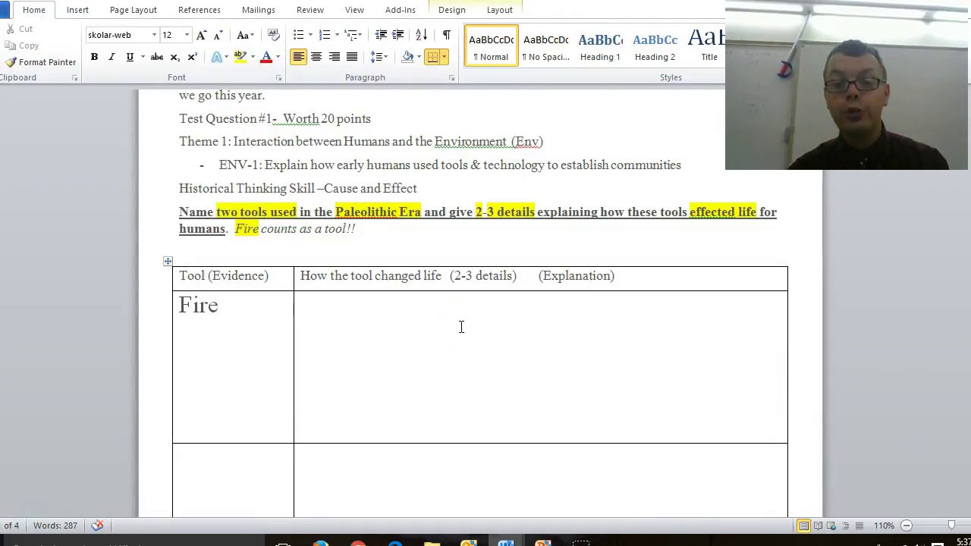
click(301, 301)
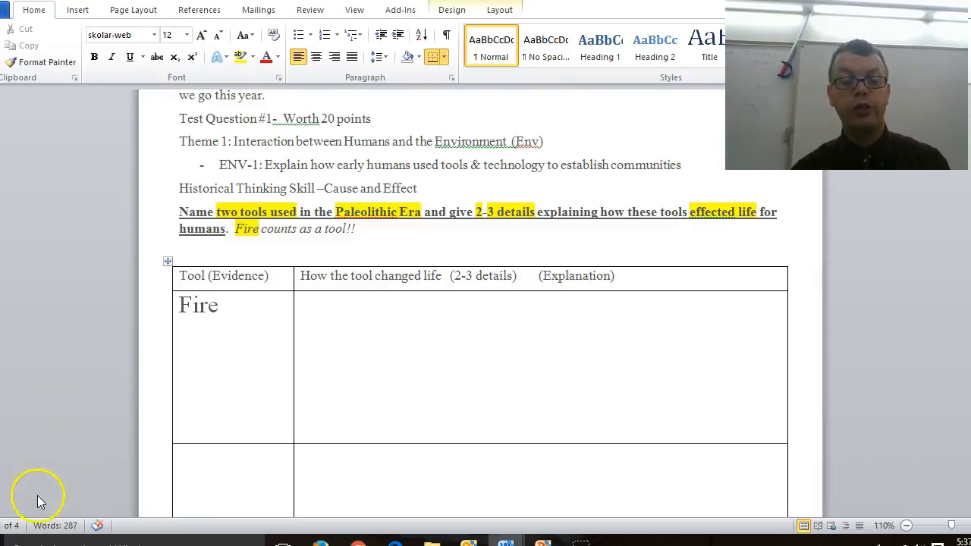
click(311, 300)
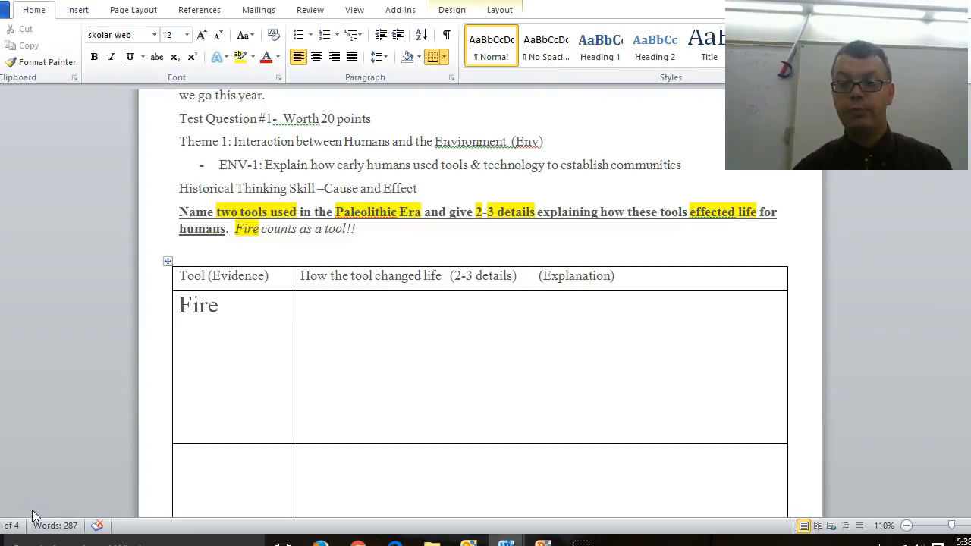
scroll(down, 3)
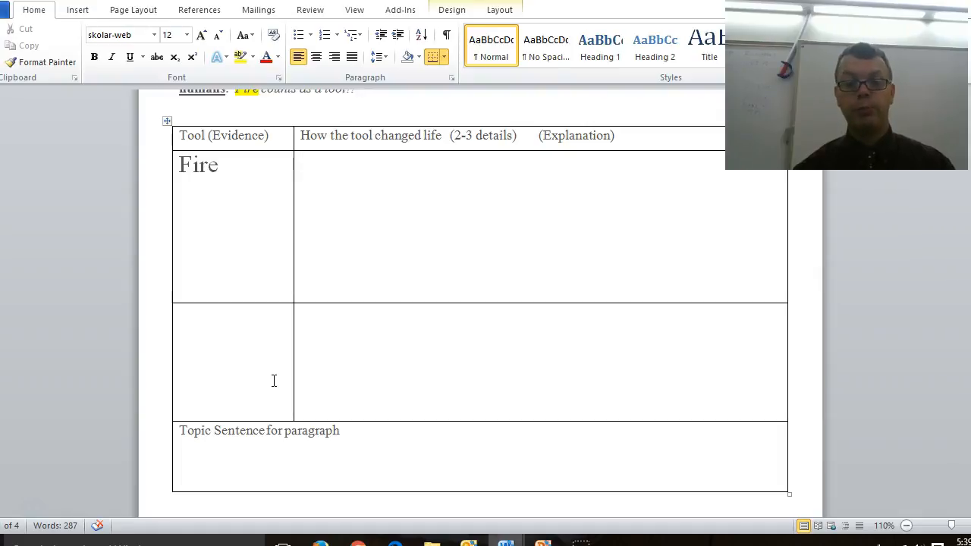
click(319, 160)
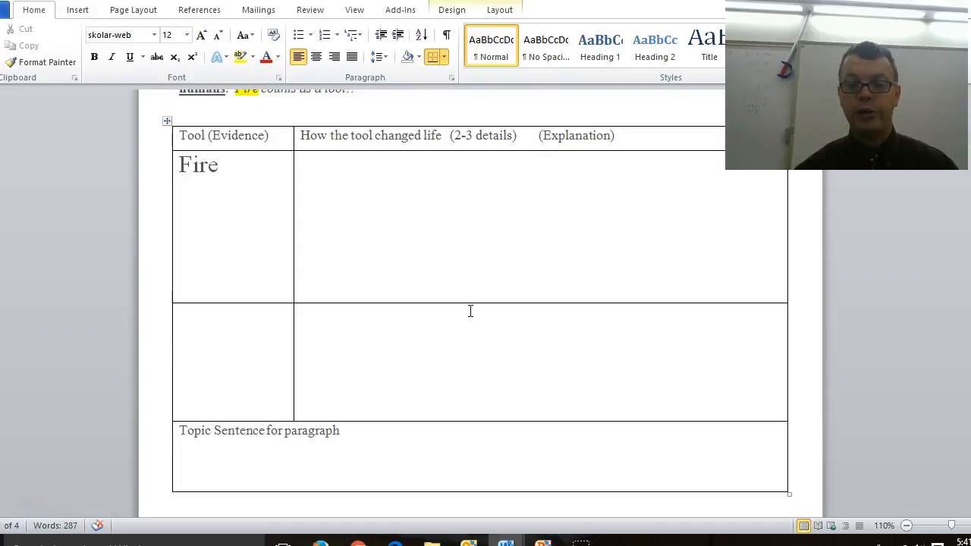
click(182, 335)
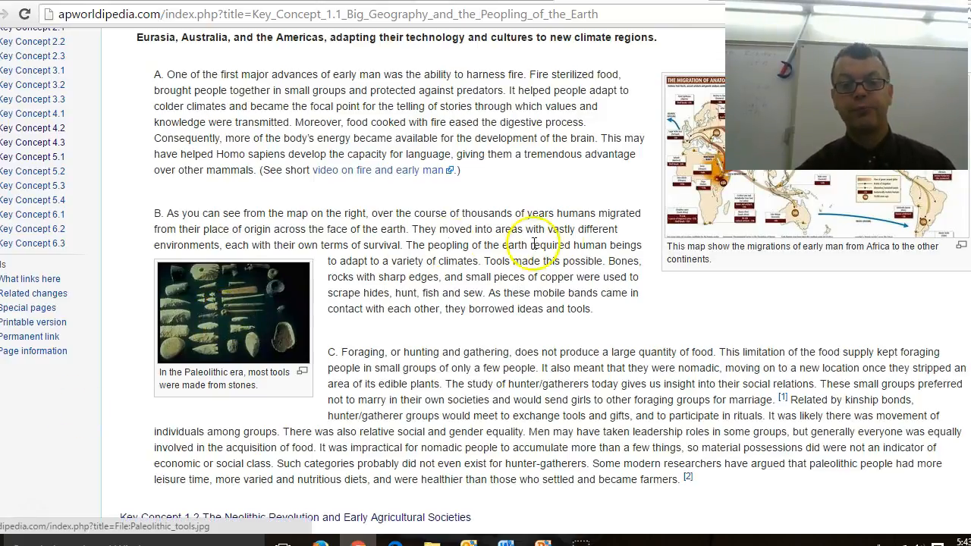
mouse_move(625, 320)
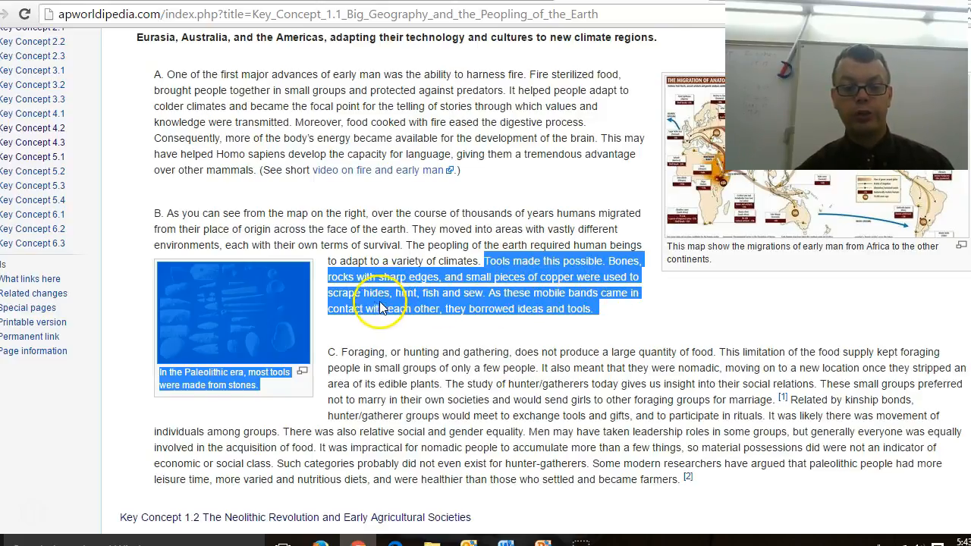
mouse_move(433, 308)
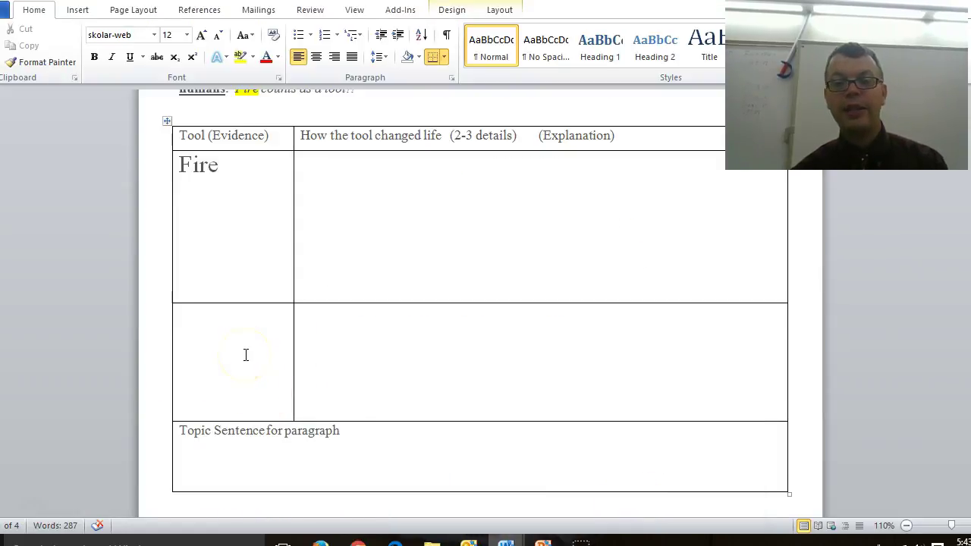
Enter 'Bone and stone tools' in the second Tool (Evidence) cell.
text(Bone)
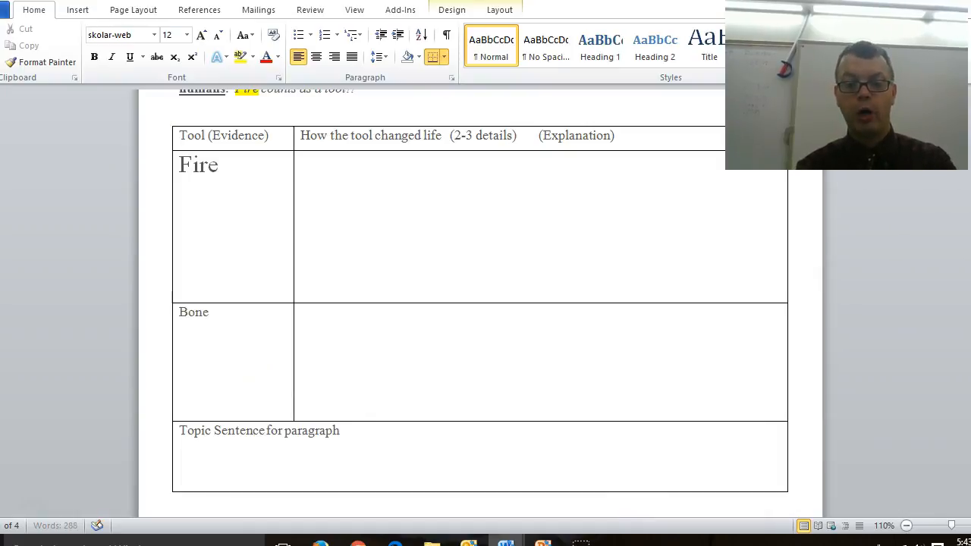
text(and stone)
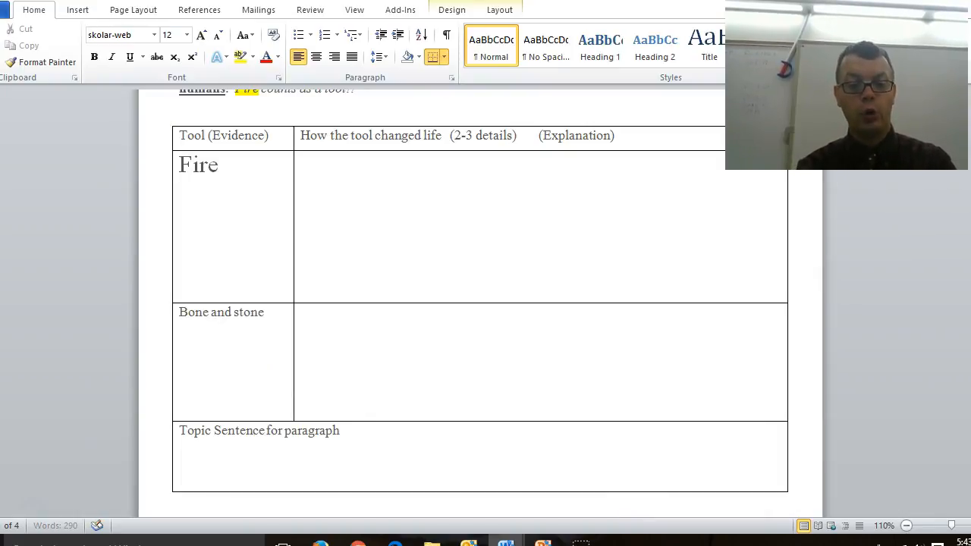
text(tools)
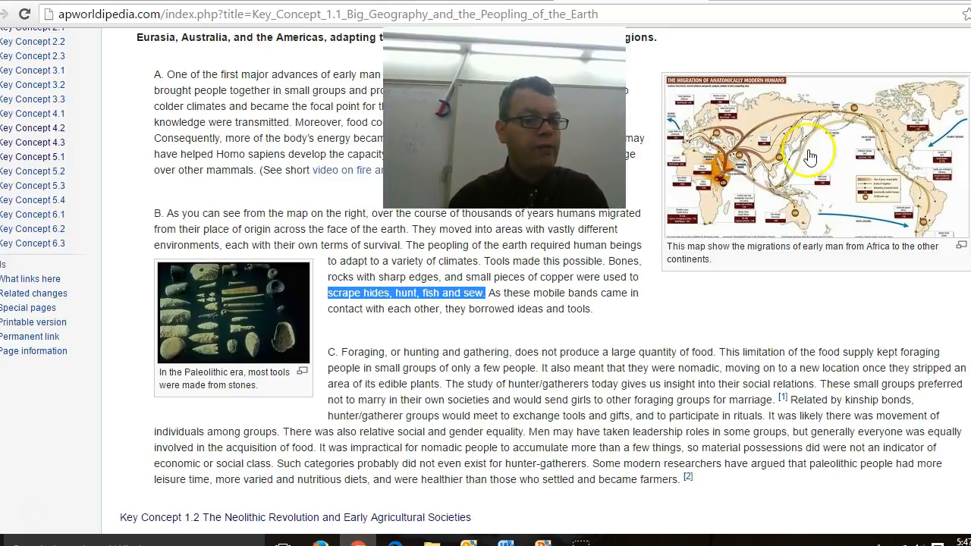
mouse_move(757, 162)
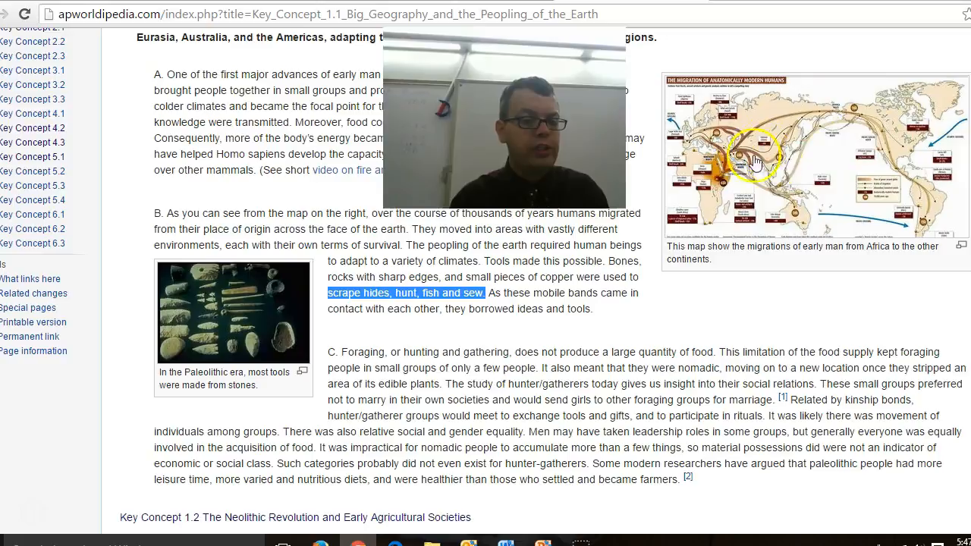
mouse_move(585, 281)
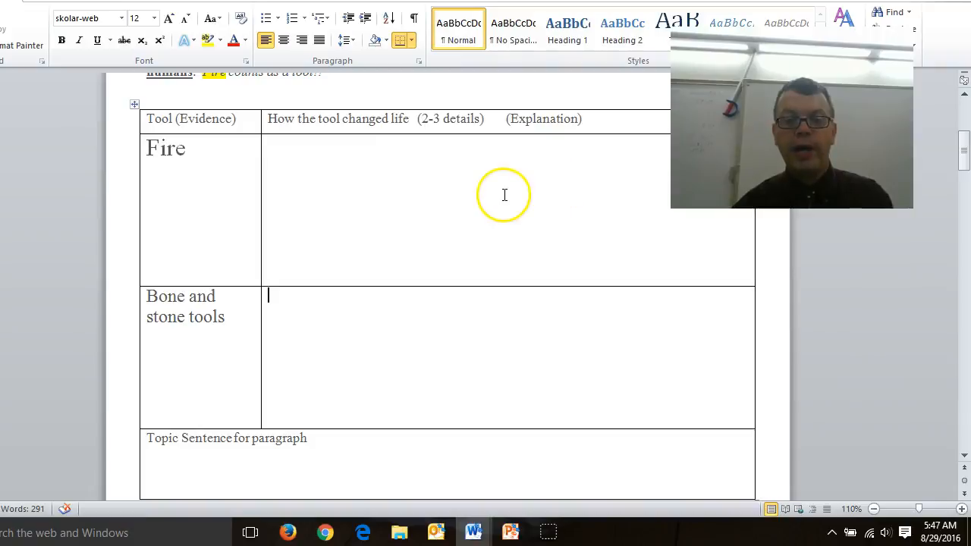
mouse_move(439, 192)
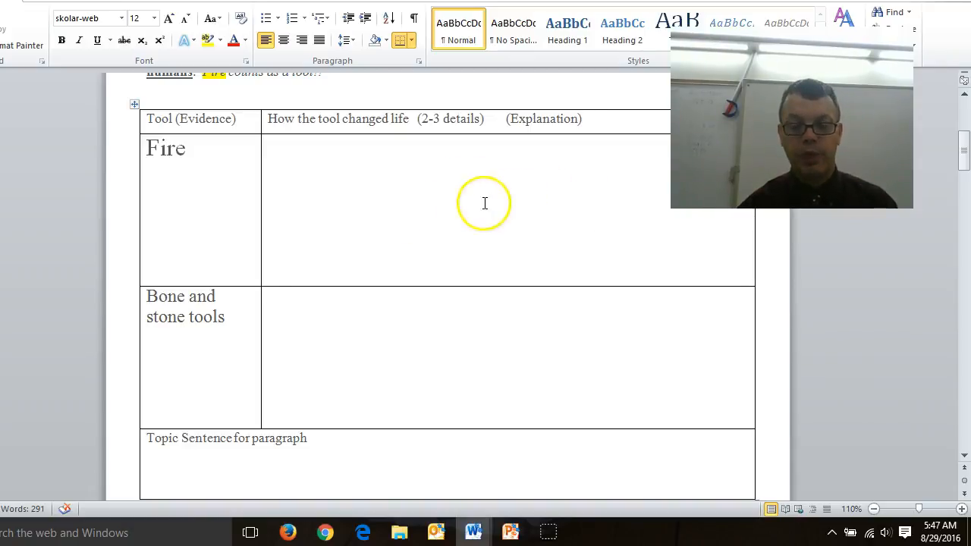
click(273, 295)
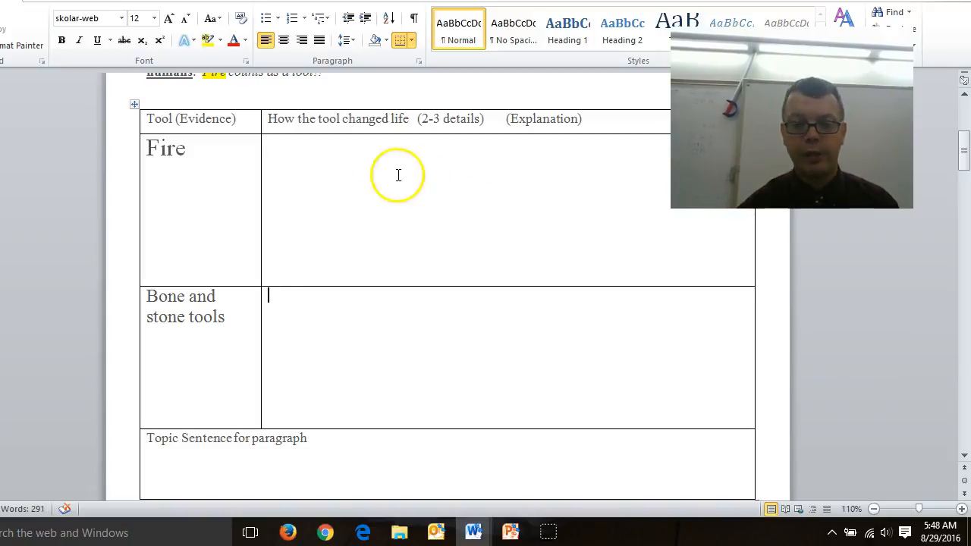
mouse_move(402, 208)
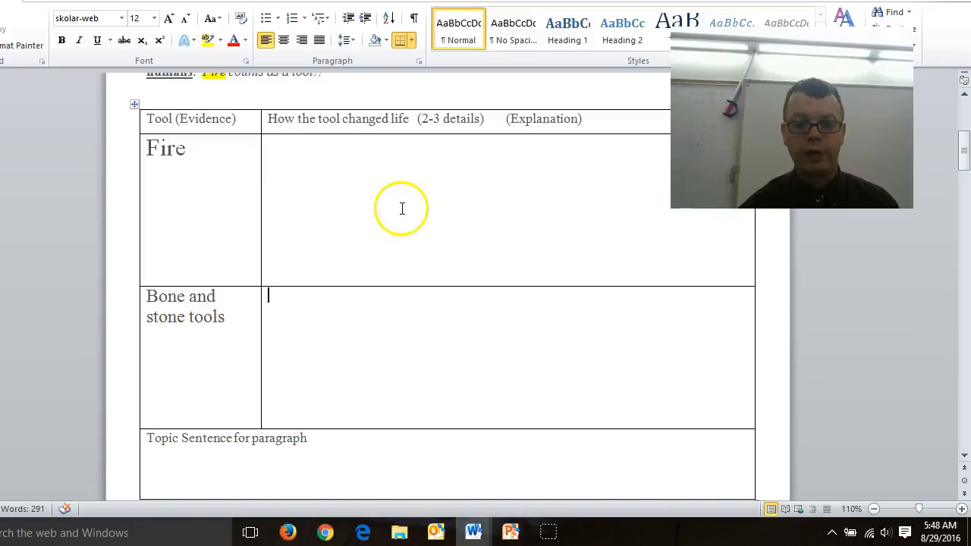
mouse_move(466, 347)
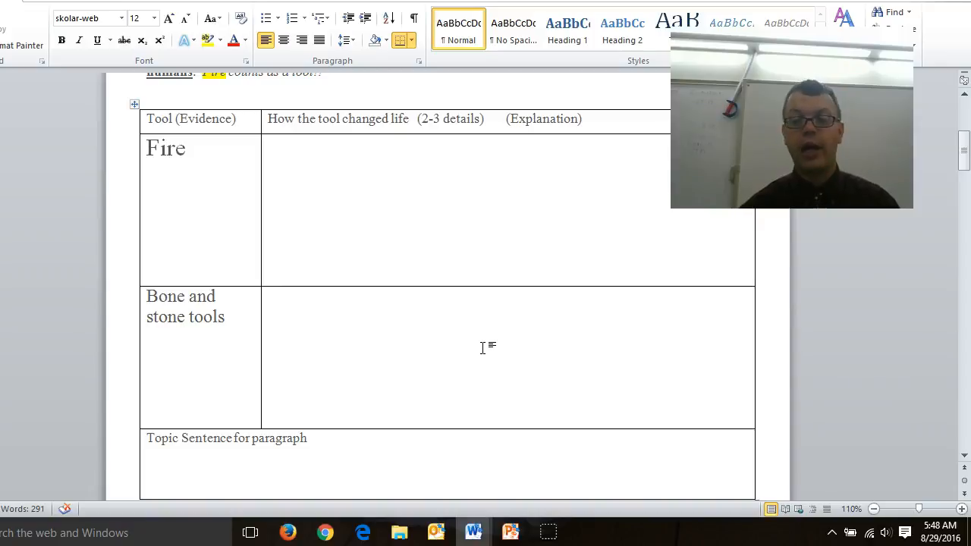
click(273, 296)
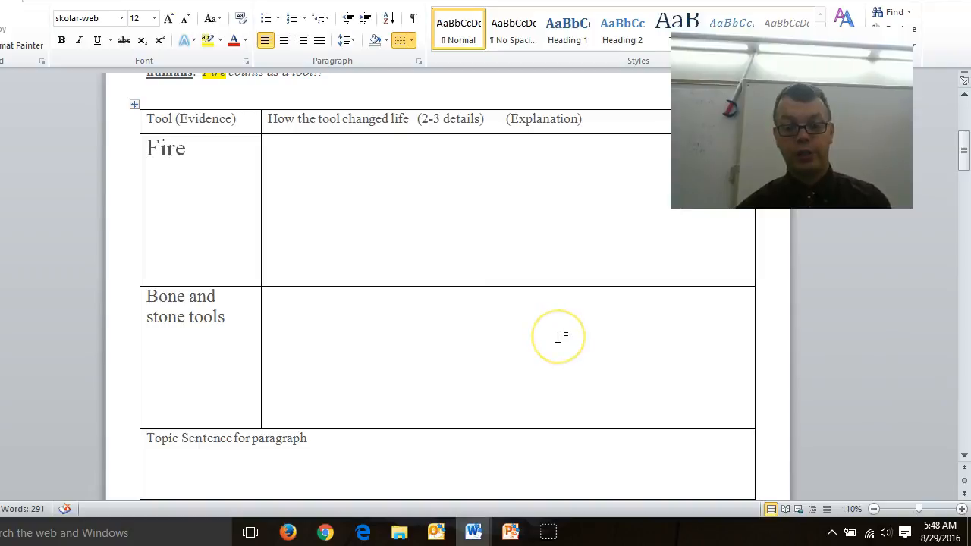
mouse_move(514, 208)
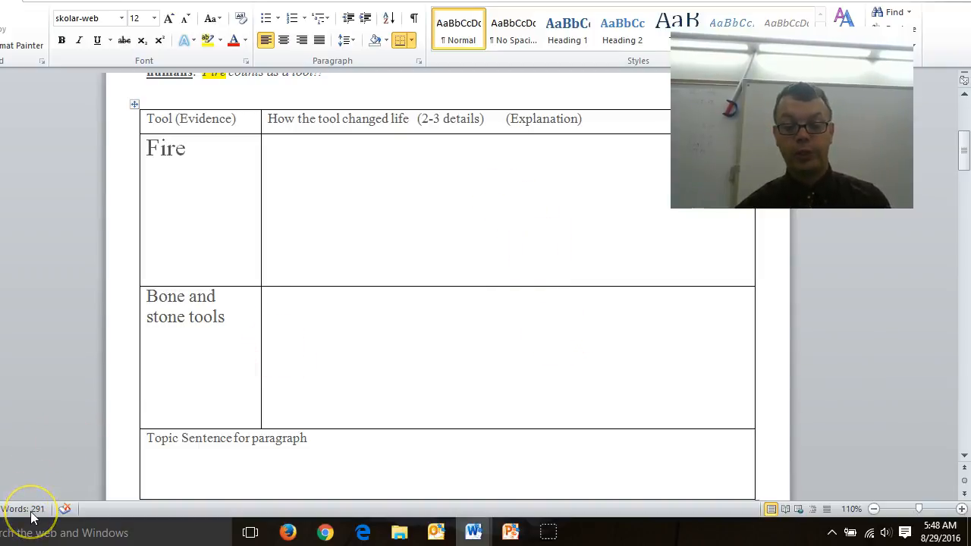
Scroll down and place the cursor in the Bone and stone tools explanation cell.
scroll(down, 3)
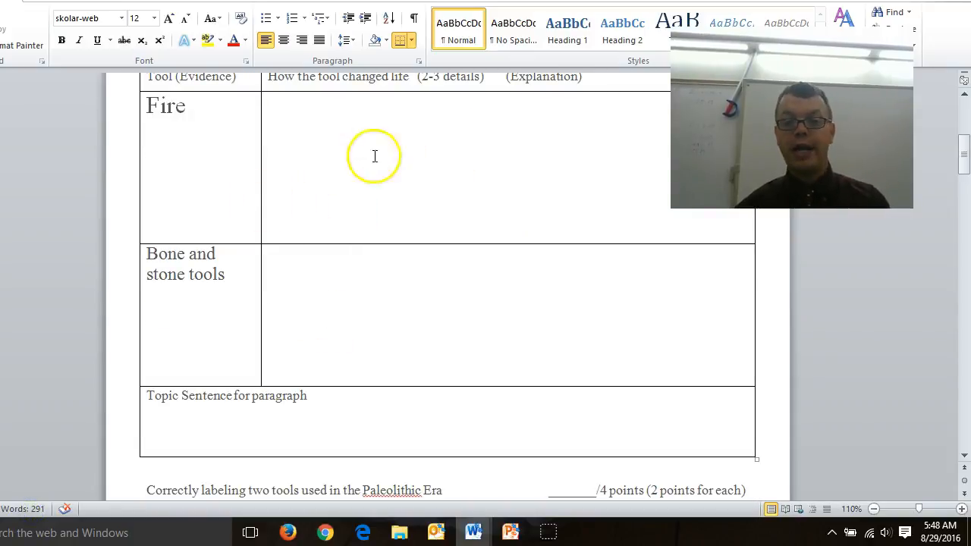
mouse_move(501, 175)
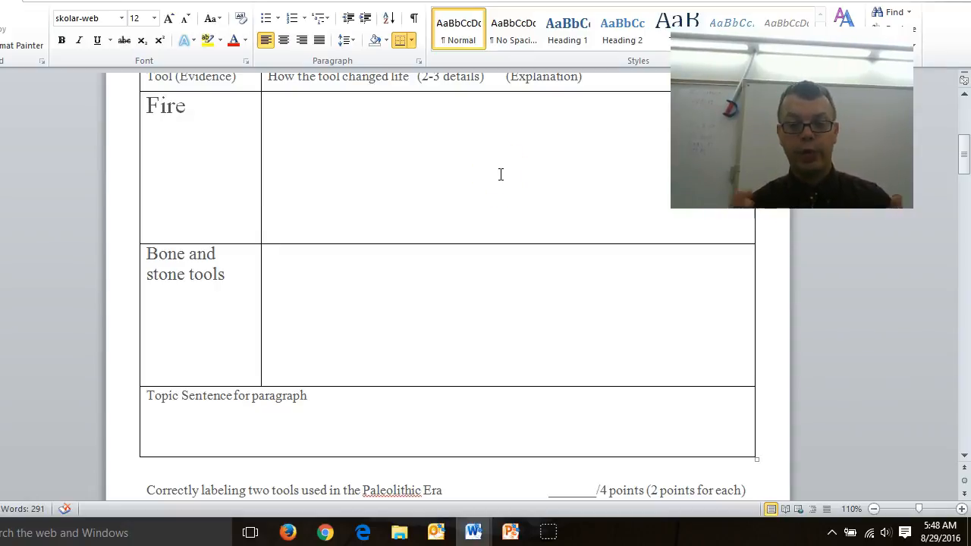
click(270, 253)
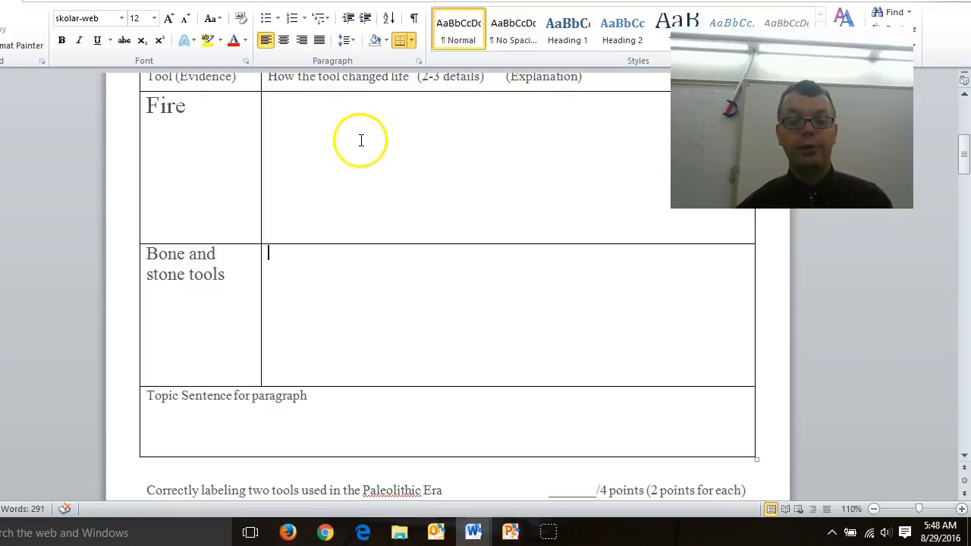
mouse_move(477, 316)
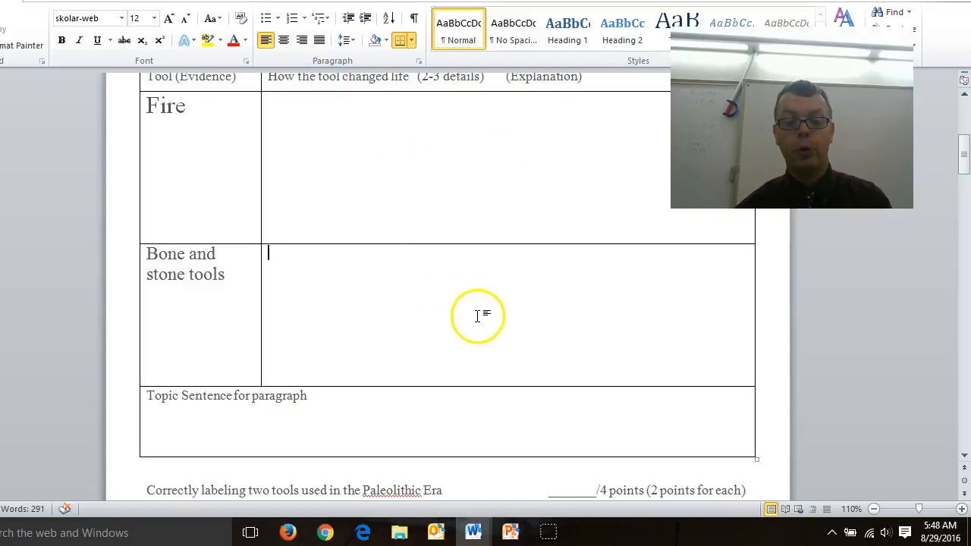
mouse_move(965, 180)
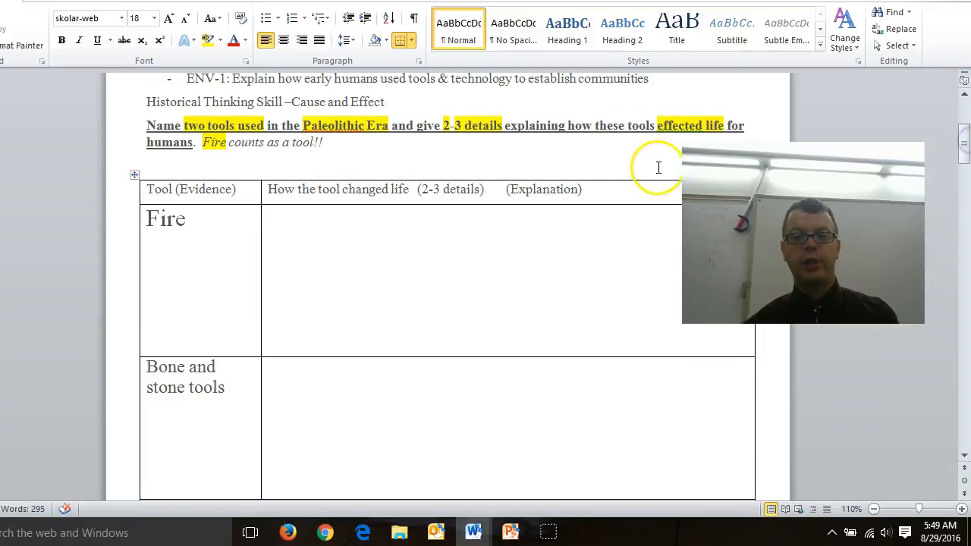
mouse_move(606, 154)
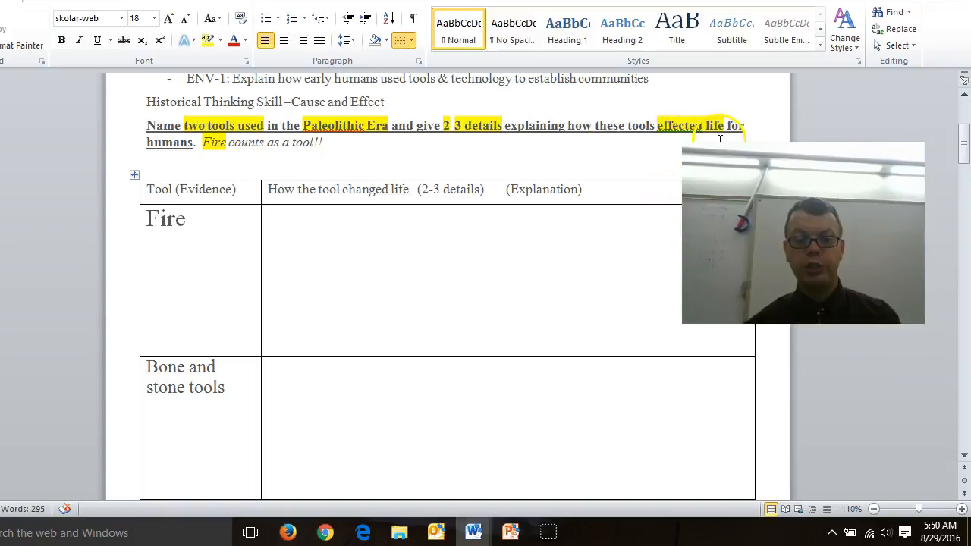
scroll(down, 3)
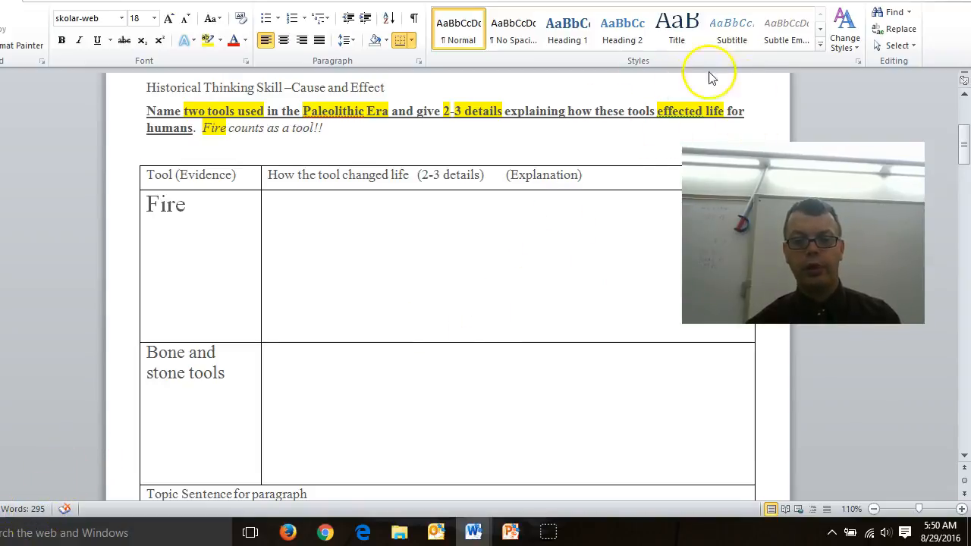
mouse_move(597, 212)
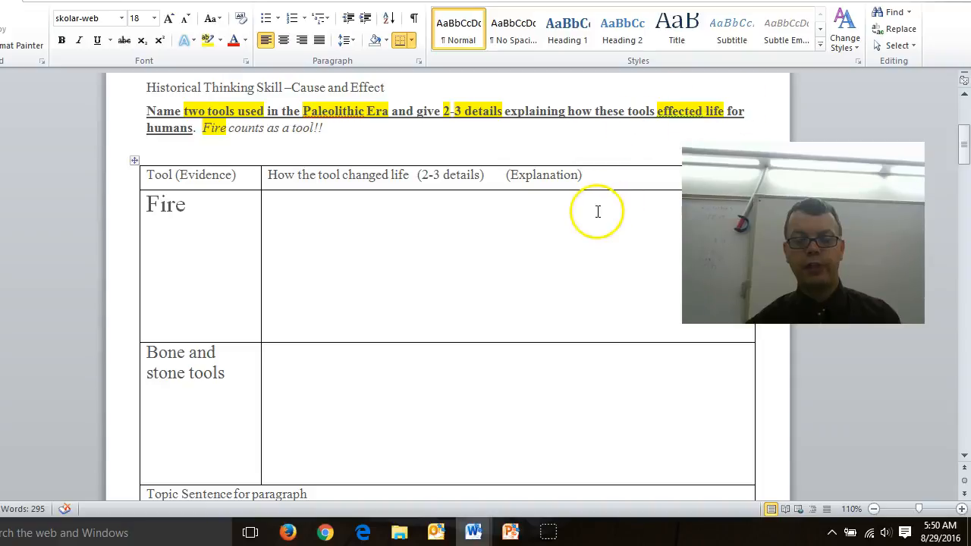
mouse_move(31, 515)
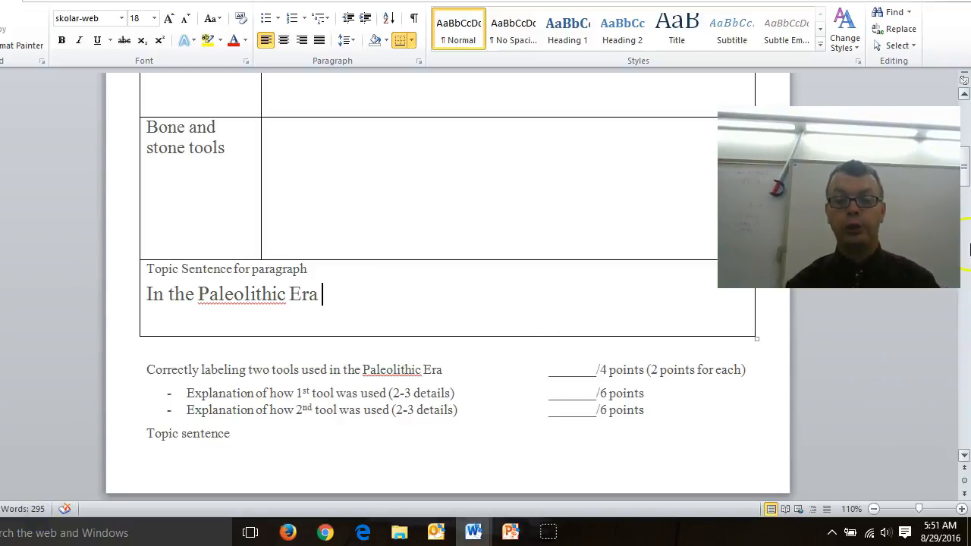
scroll(down, 3)
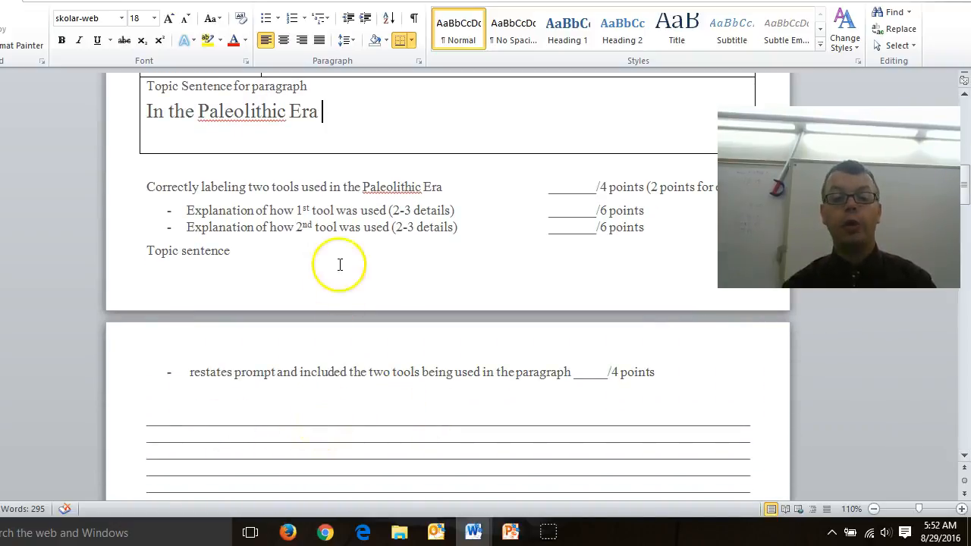
mouse_move(287, 215)
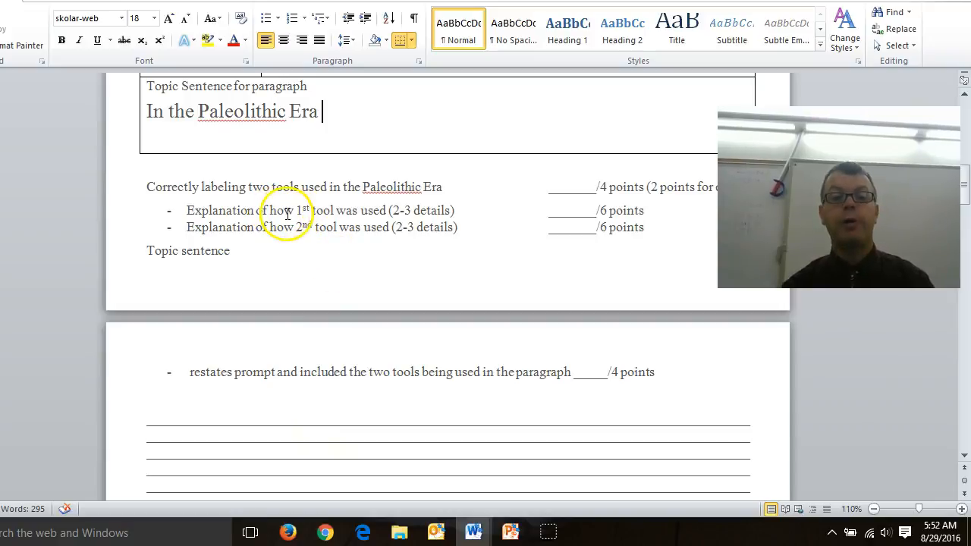